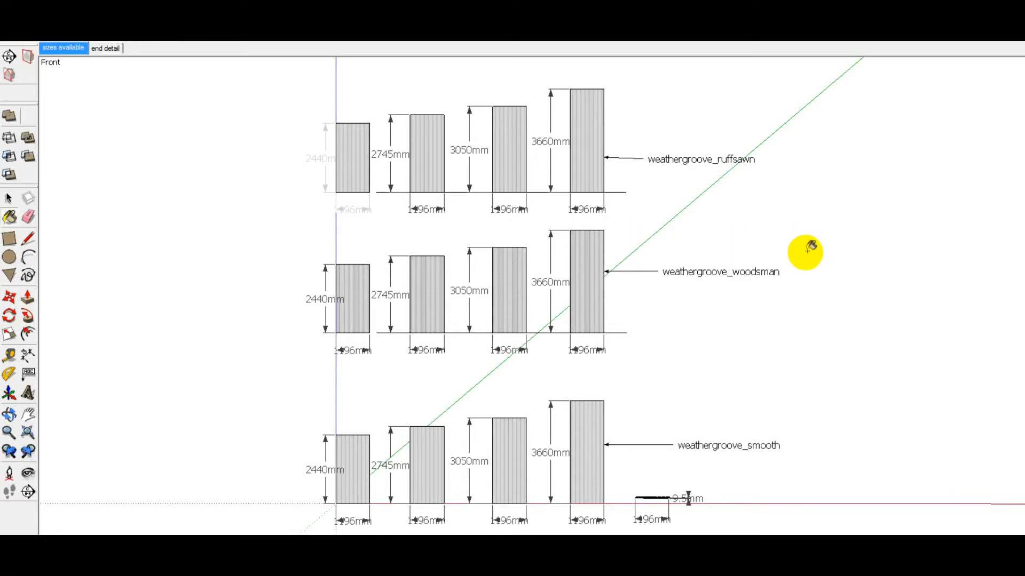
mouse_move(9, 216)
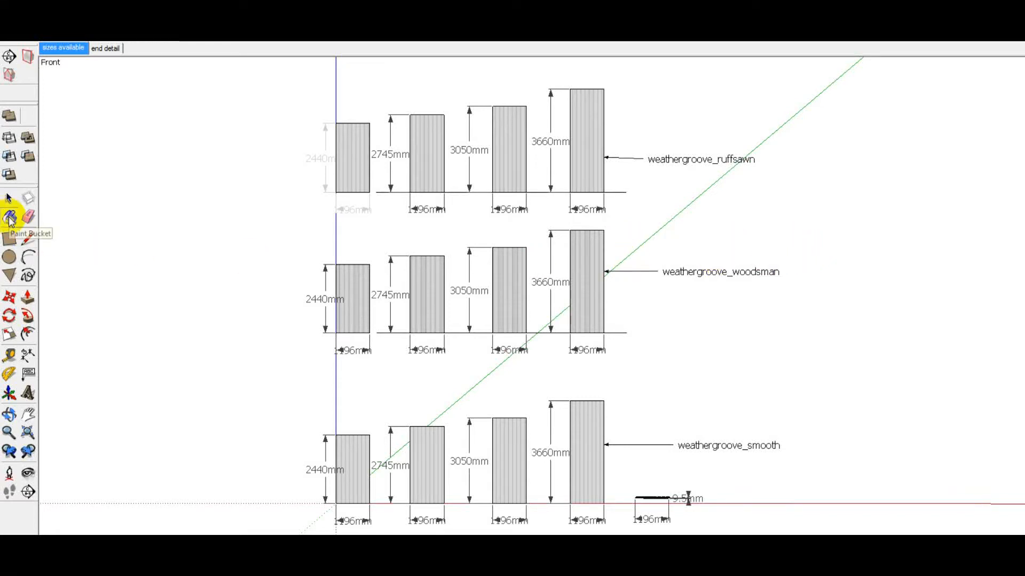
Bring up the Materials browser via the Paint Bucket tool and show the lower pane's collection options
click(10, 216)
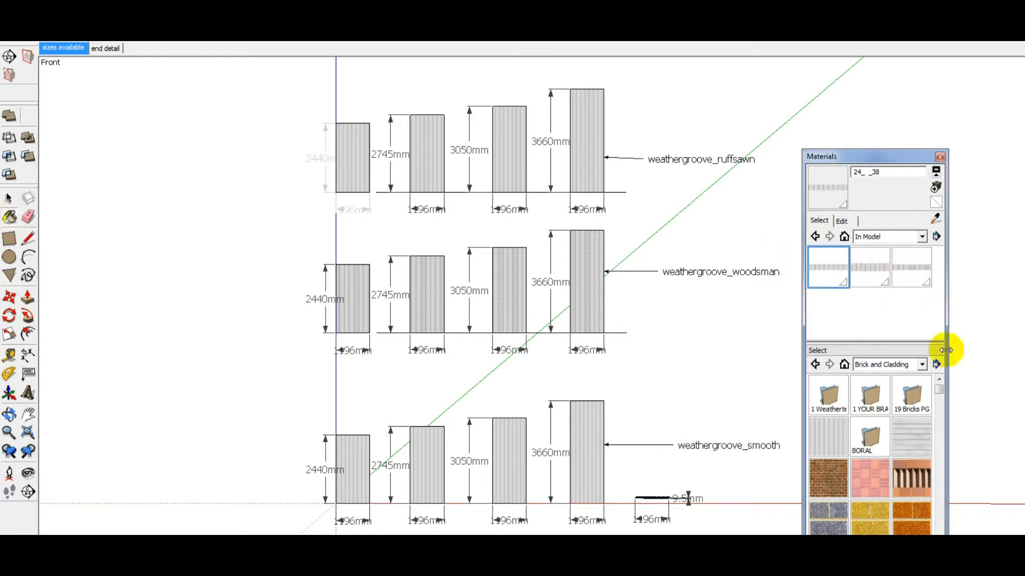
click(936, 366)
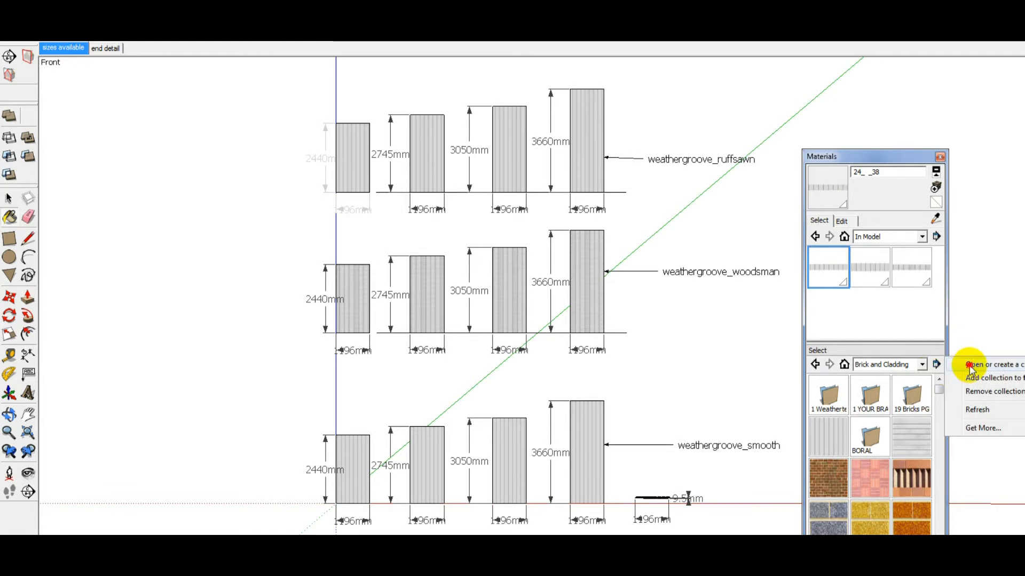
Create a new collection folder named 'textures' and set it as the lower Materials pane
click(974, 364)
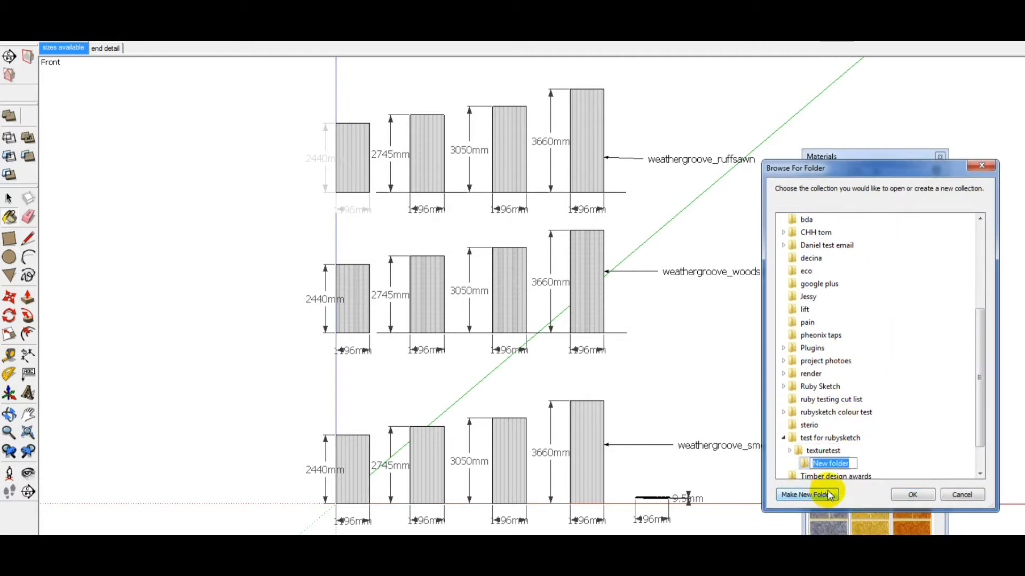
text(te)
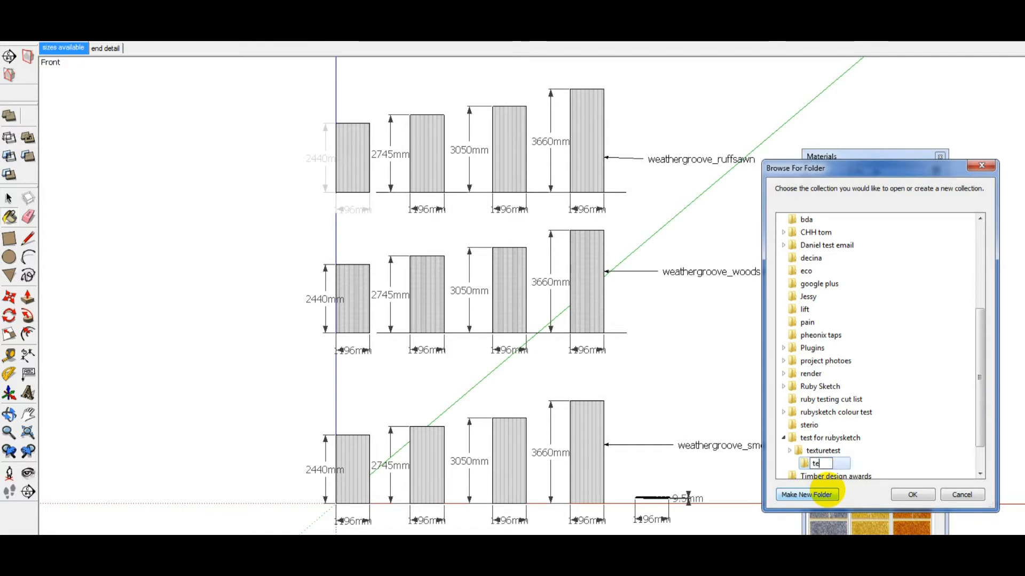
text(xtures)
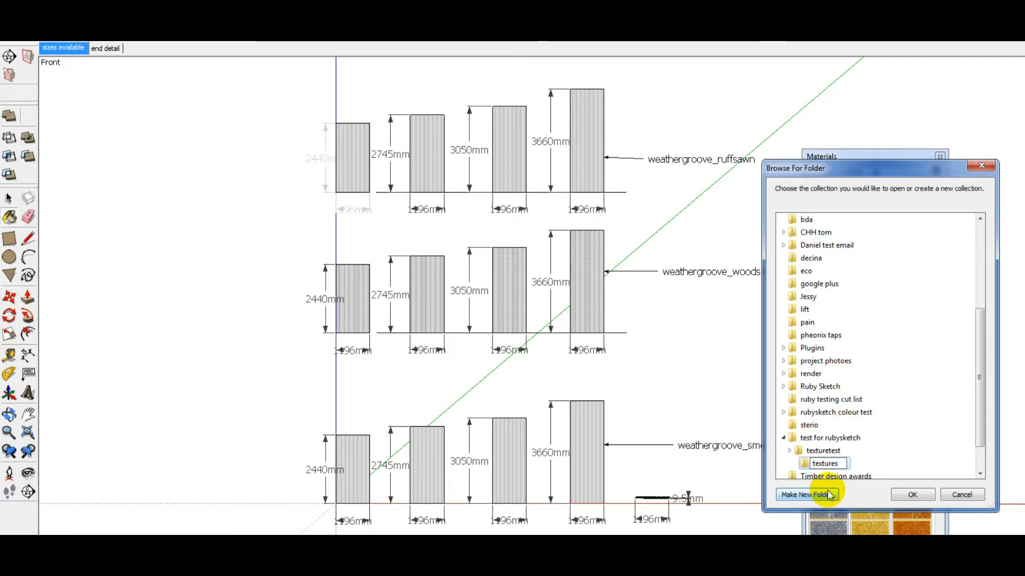
click(912, 495)
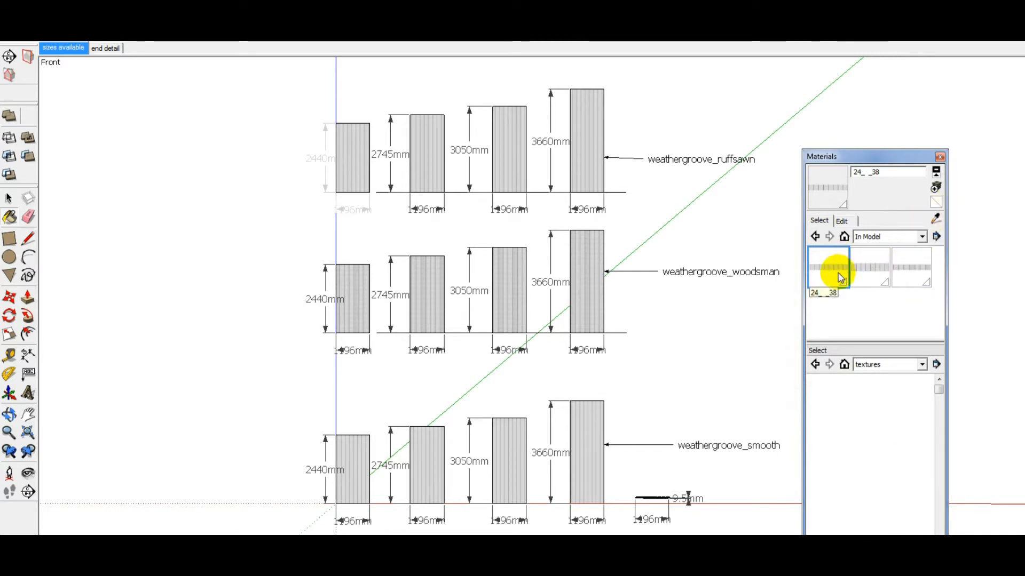
Drag the weathergroove materials into the textures collection, then switch the lower pane's collection
click(869, 268)
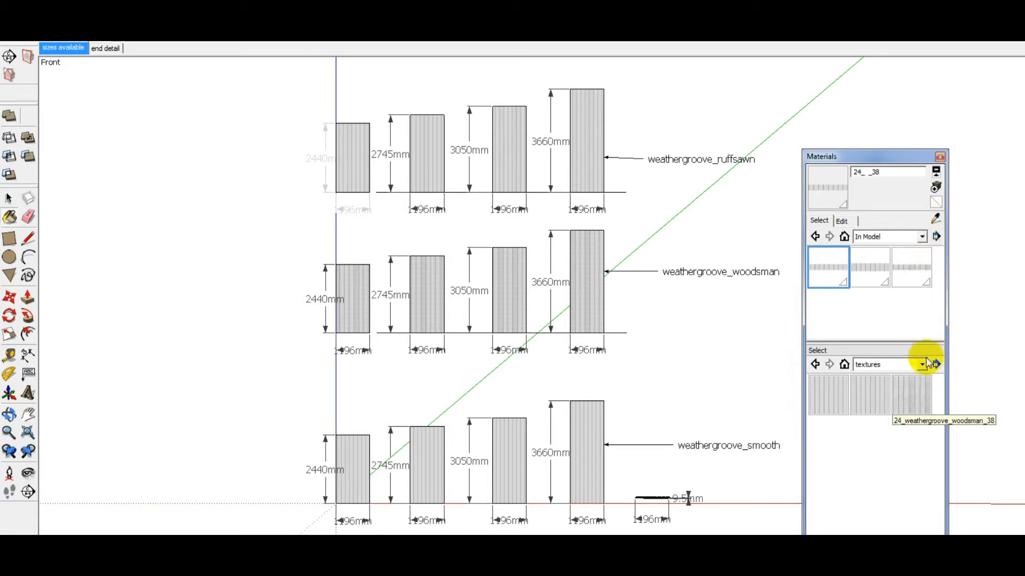
click(922, 365)
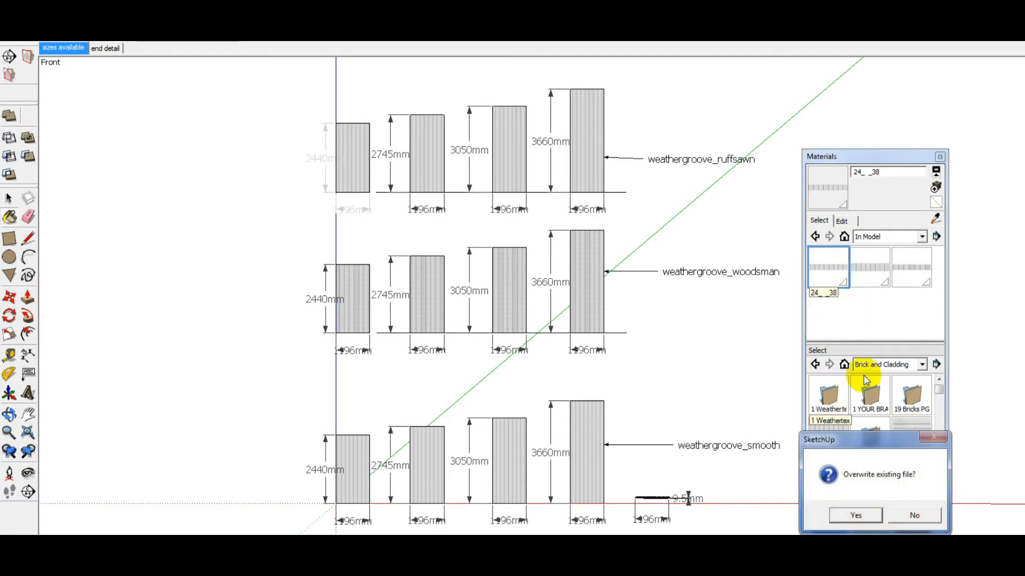
Confirm overwriting the existing weathergroove files in the 1 Weathertex folder
click(855, 515)
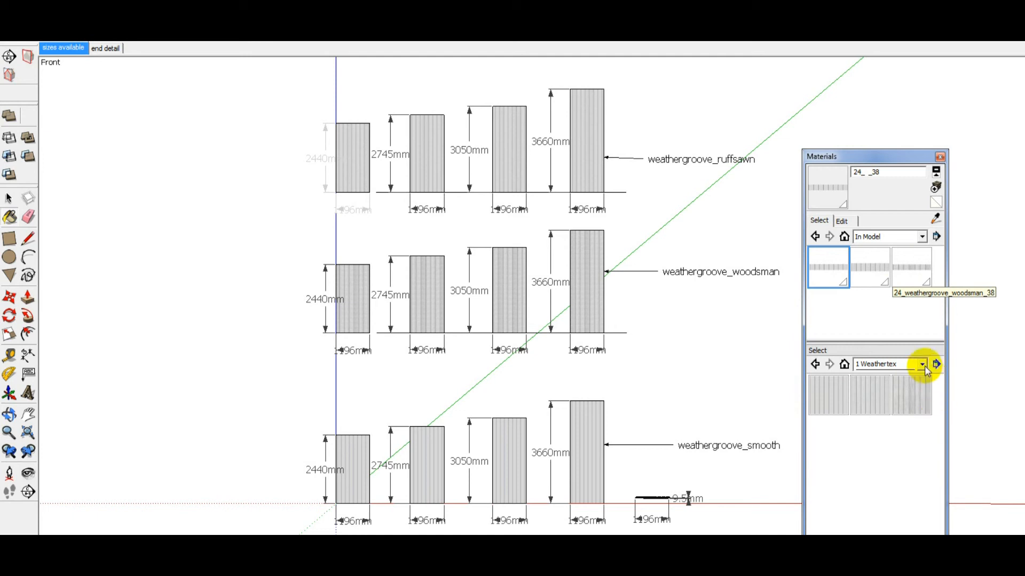
Show the dropdown list of material collections available to the lower pane
click(920, 364)
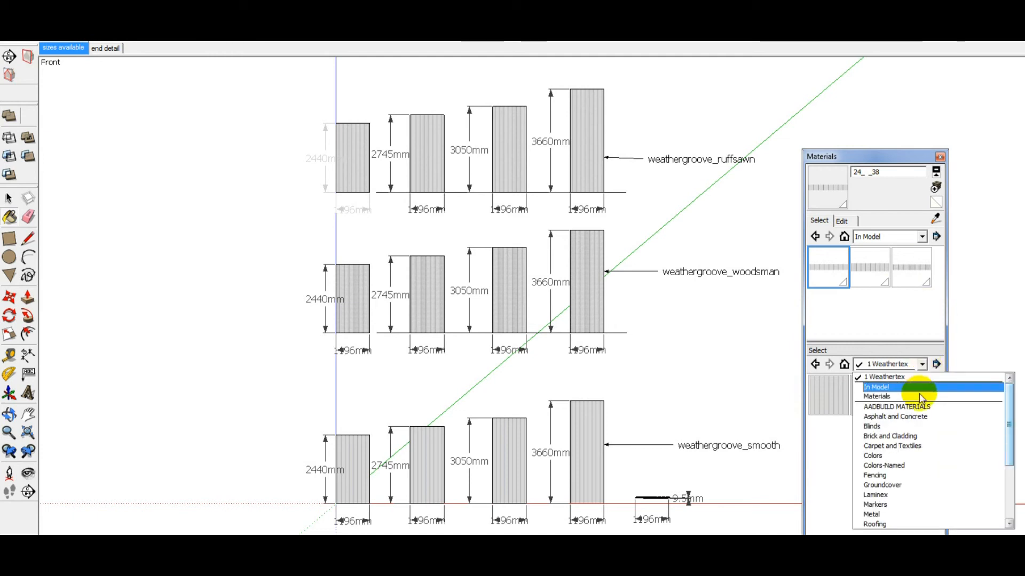